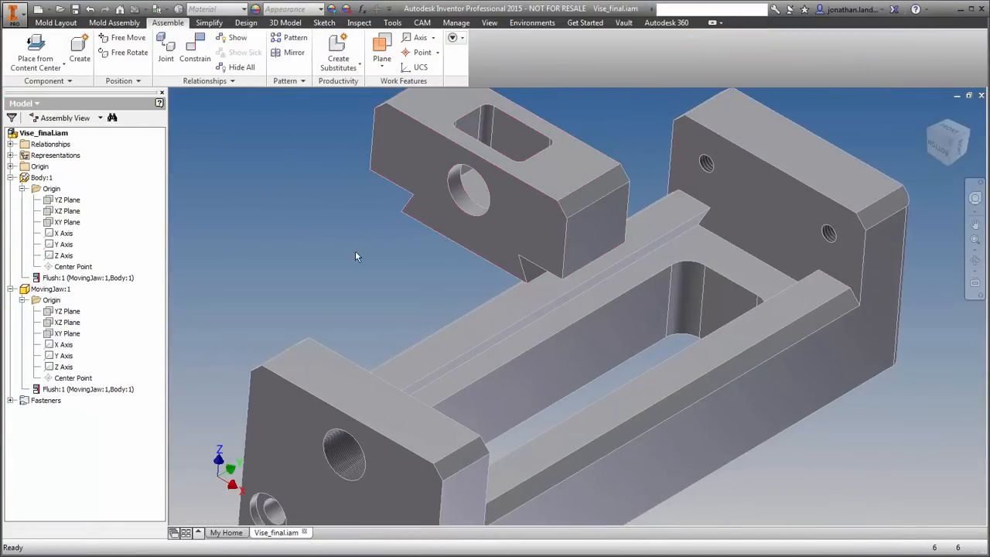
Mate the moving jaw's face to the rail's face normal, chosen via Select Other.
click(194, 52)
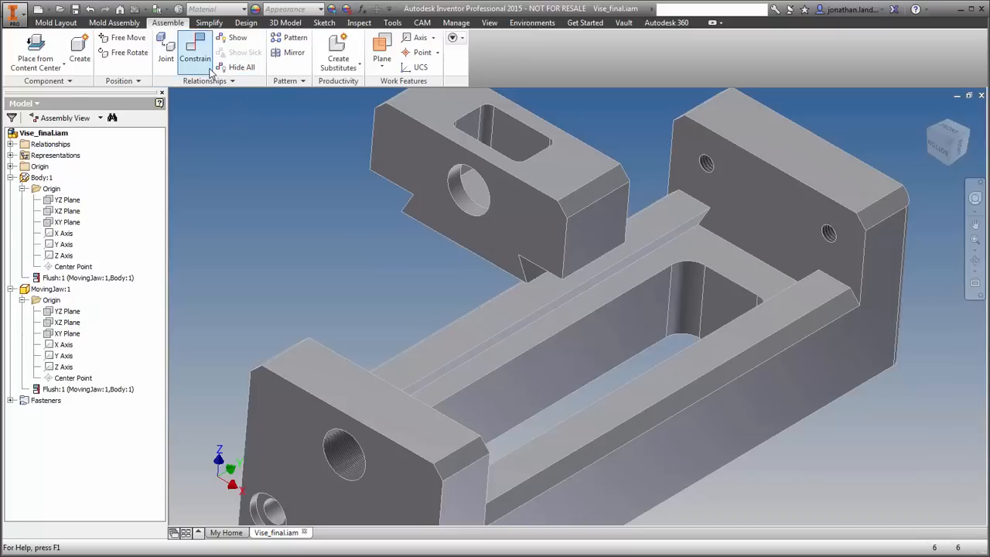
click(195, 54)
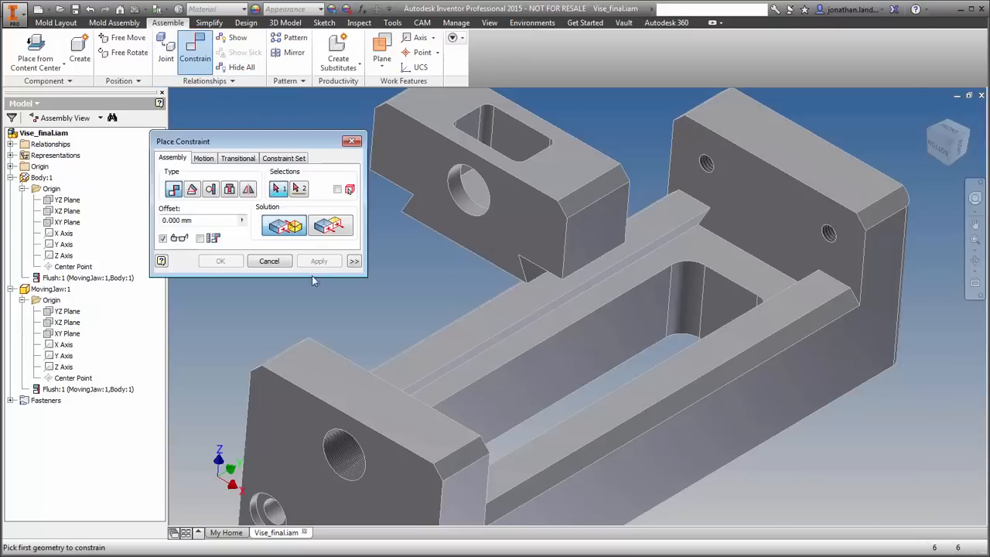
click(583, 456)
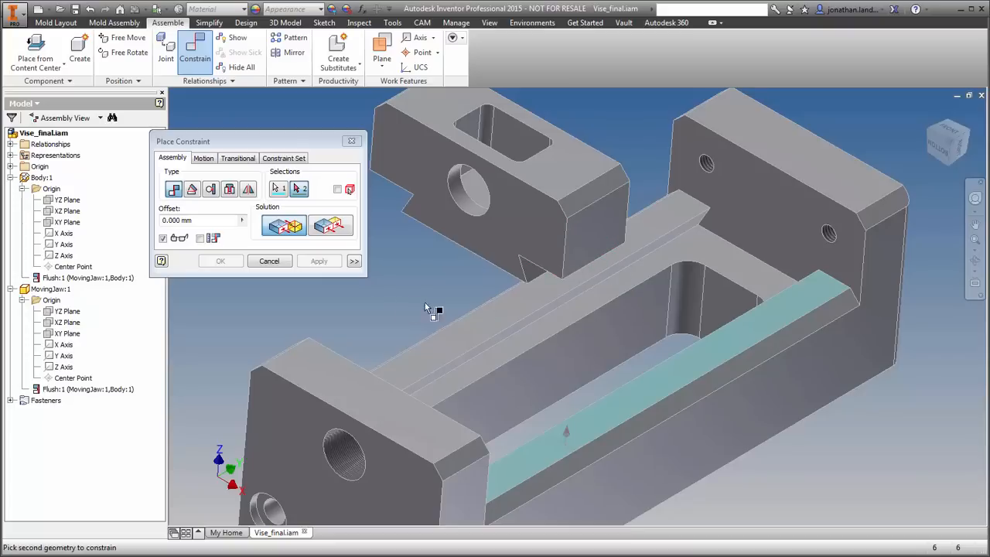
click(576, 240)
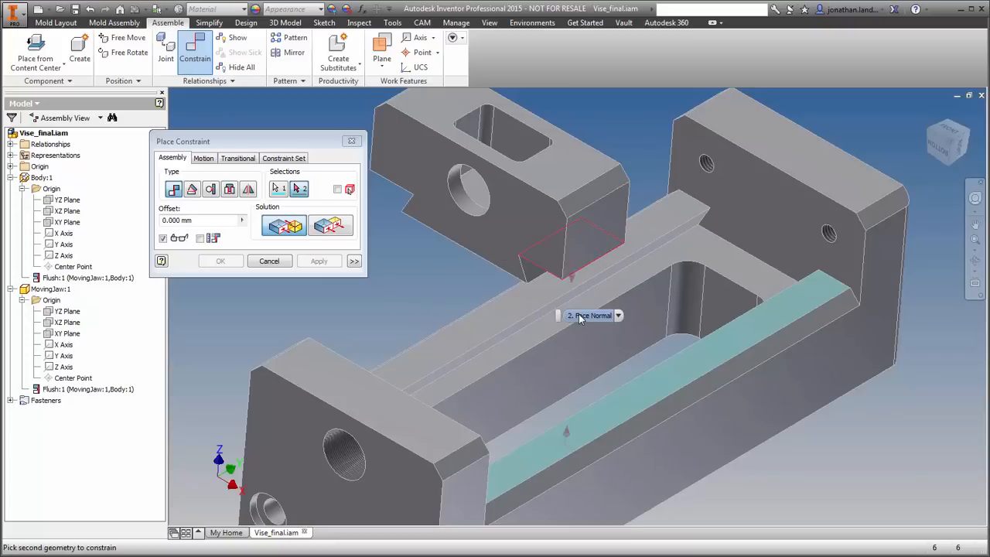
mouse_move(593, 319)
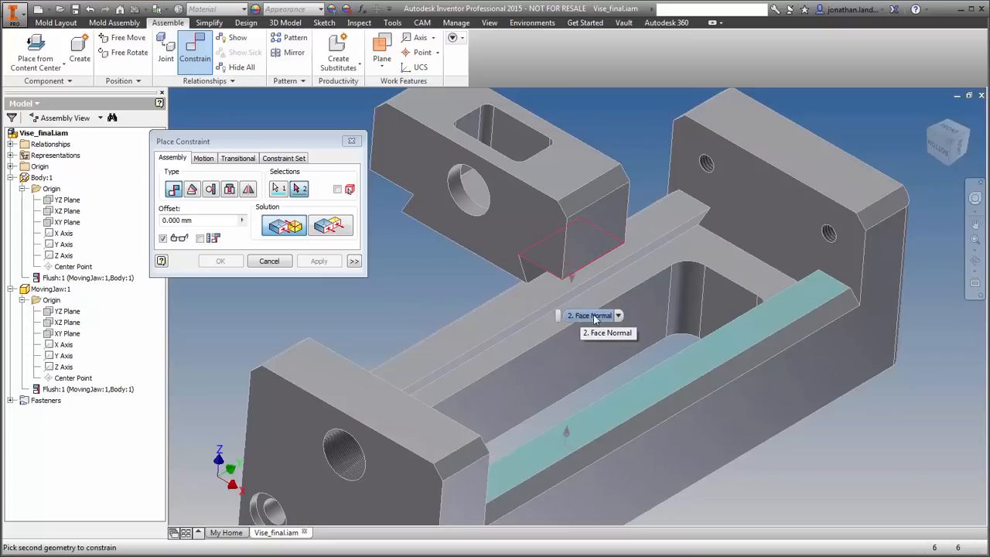
click(617, 315)
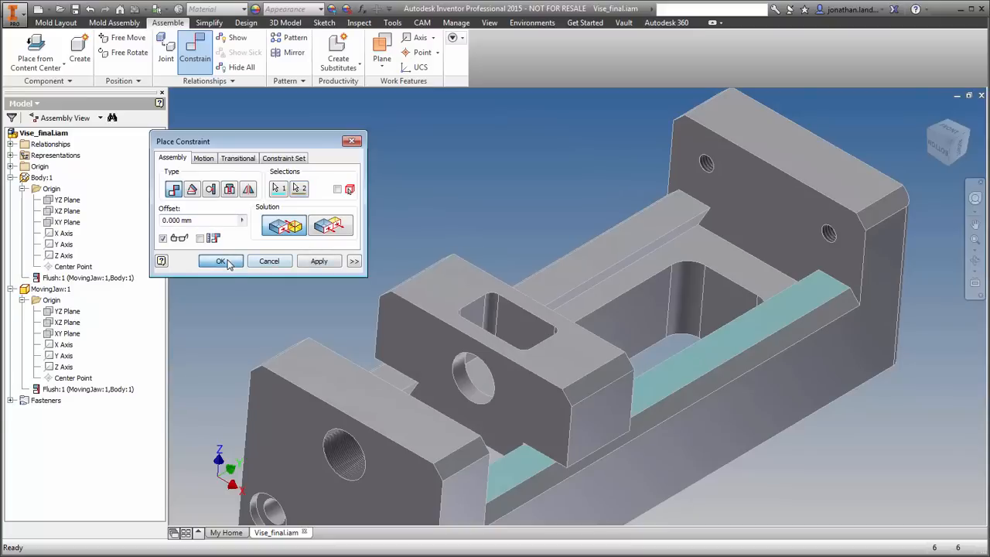
Apply the jaw-to-body mate, then review the General tab of Application Options and close it.
click(221, 261)
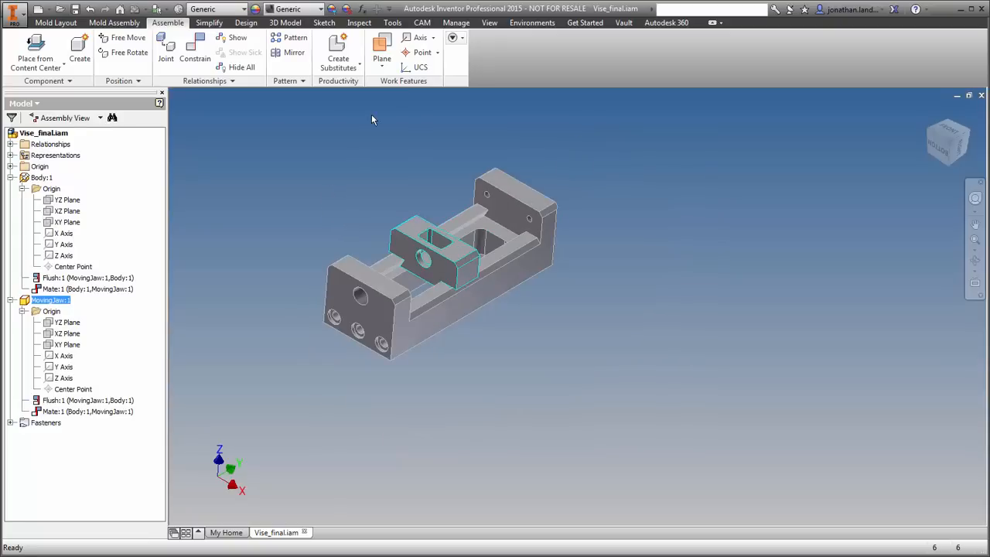
click(392, 22)
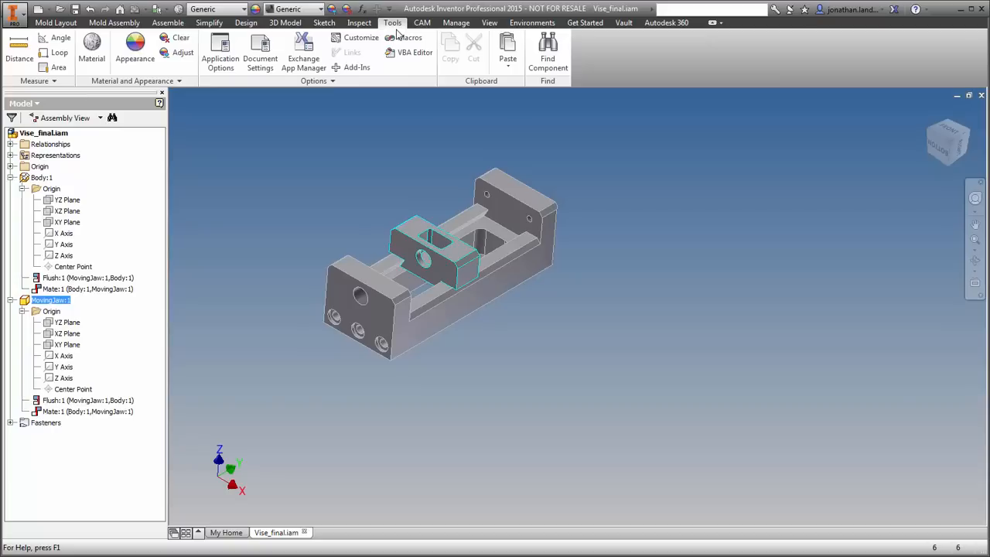
click(220, 58)
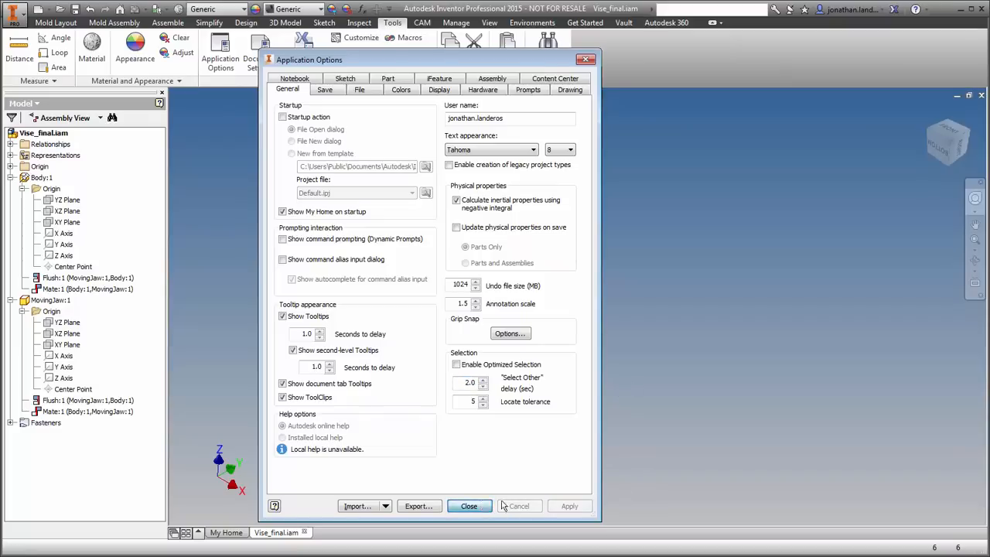
click(469, 506)
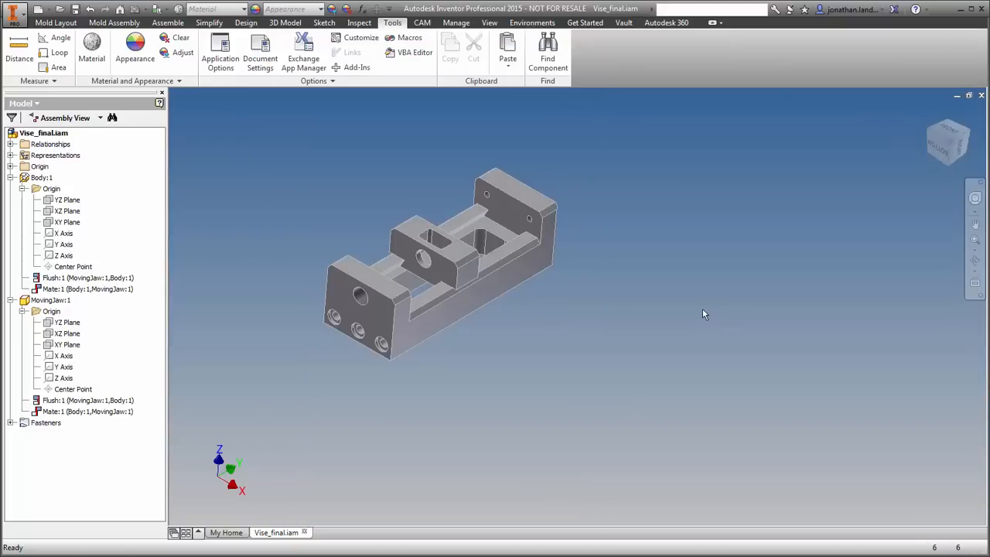
Zoom in on the vise and open Flush Assembly.iam from the file list.
drag(703, 314, 770, 338)
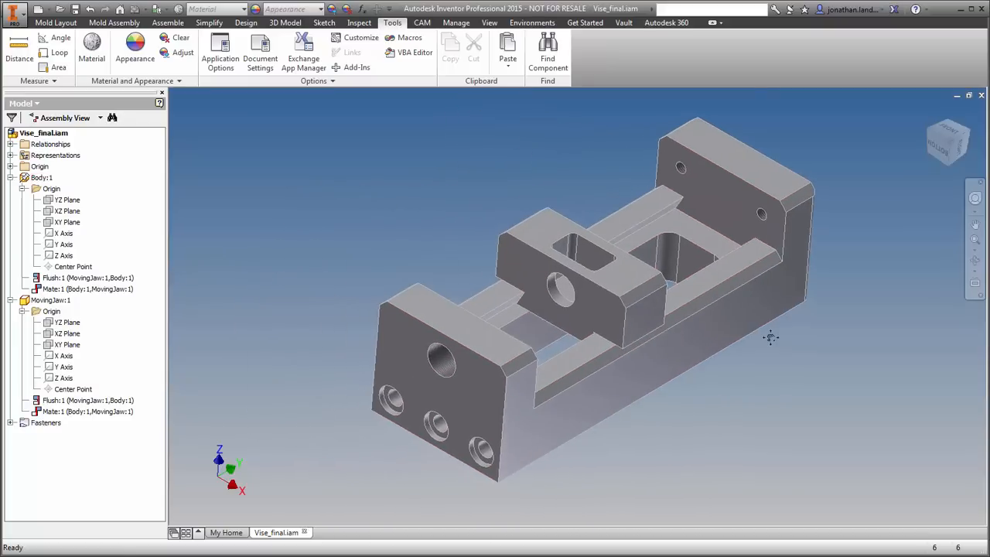
right_click(45, 422)
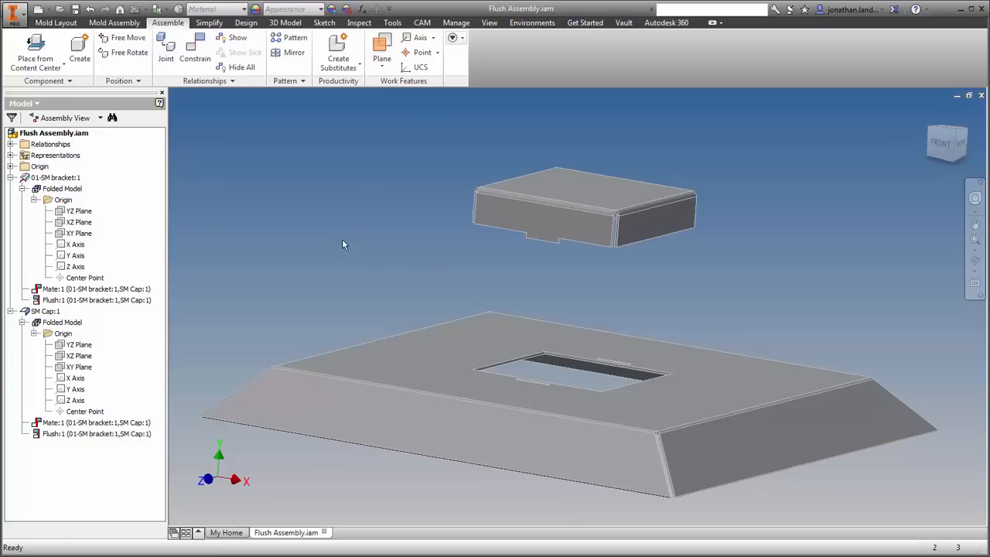
mouse_move(339, 267)
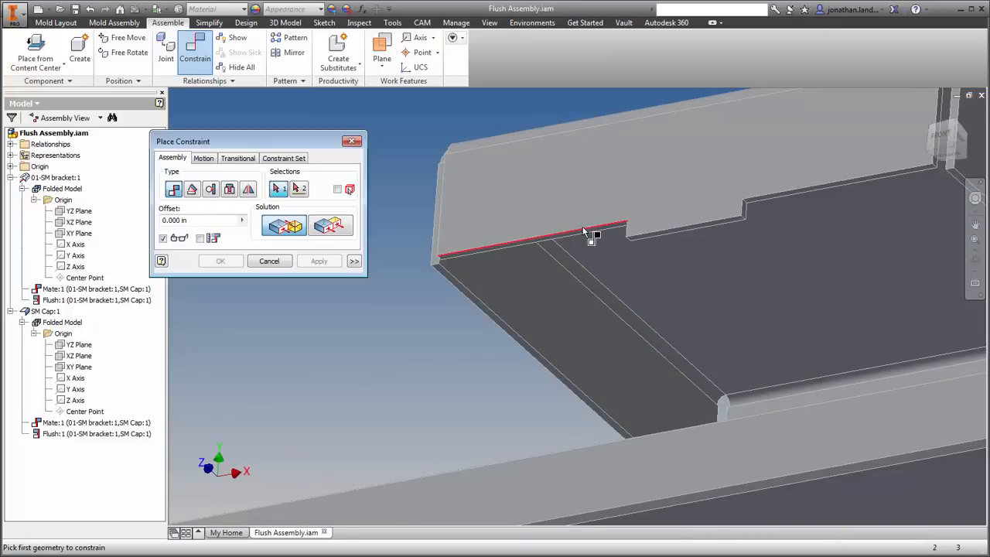
mouse_move(586, 234)
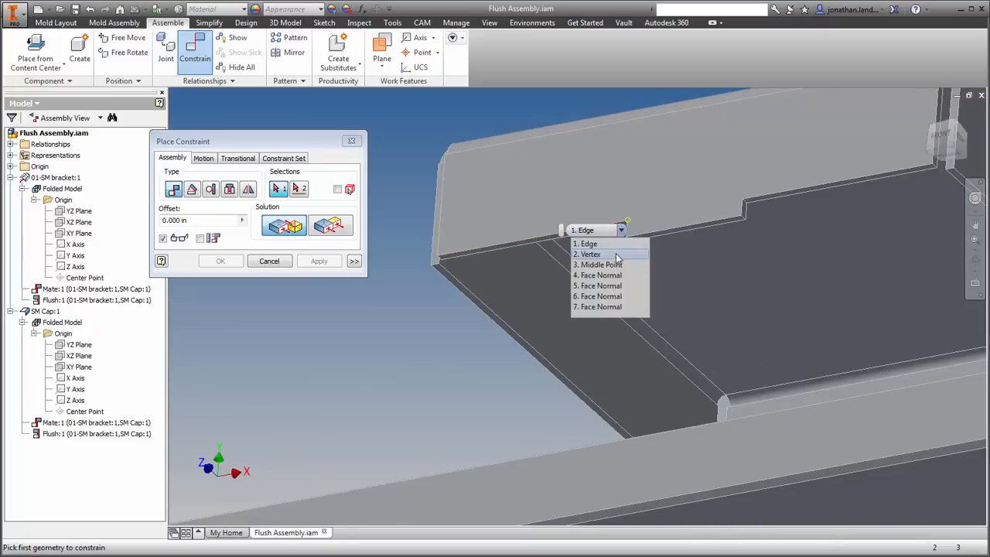
Constrain the cap and bracket edges flush, picking the lower edge via Select Other.
click(598, 296)
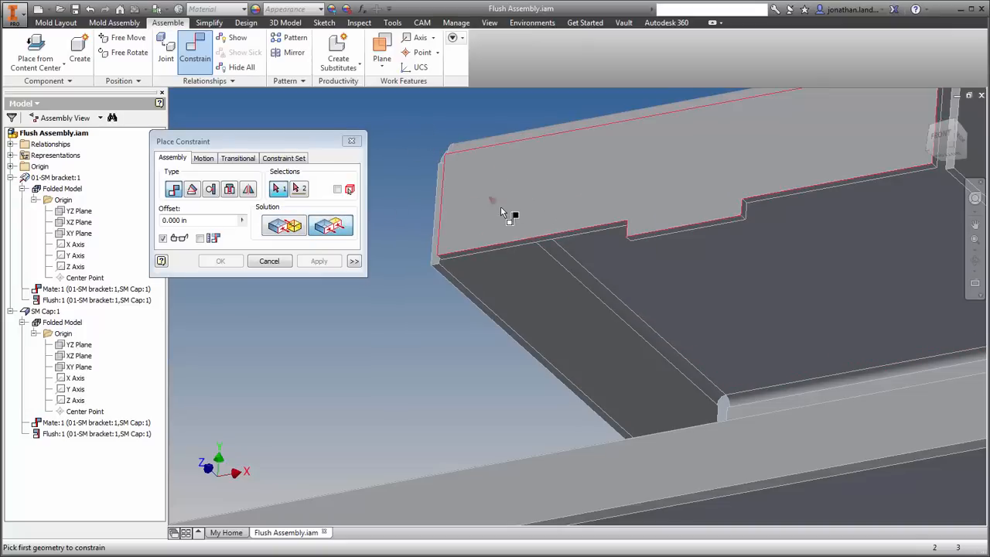
mouse_move(526, 241)
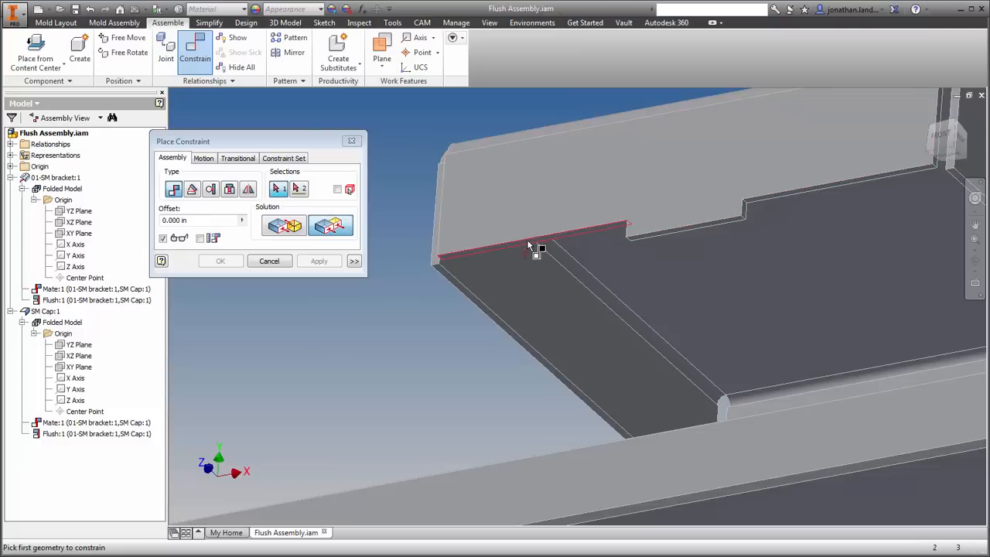
click(530, 237)
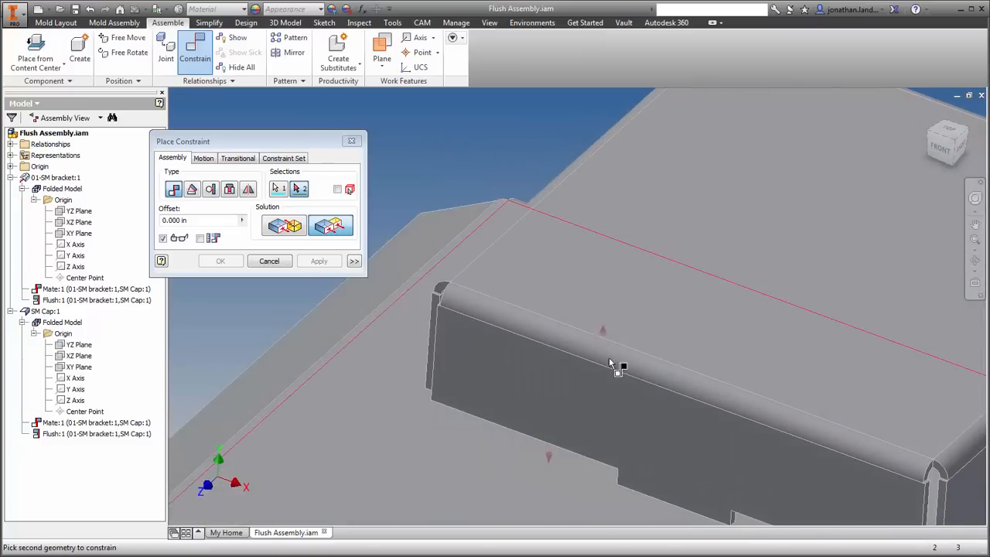
click(610, 367)
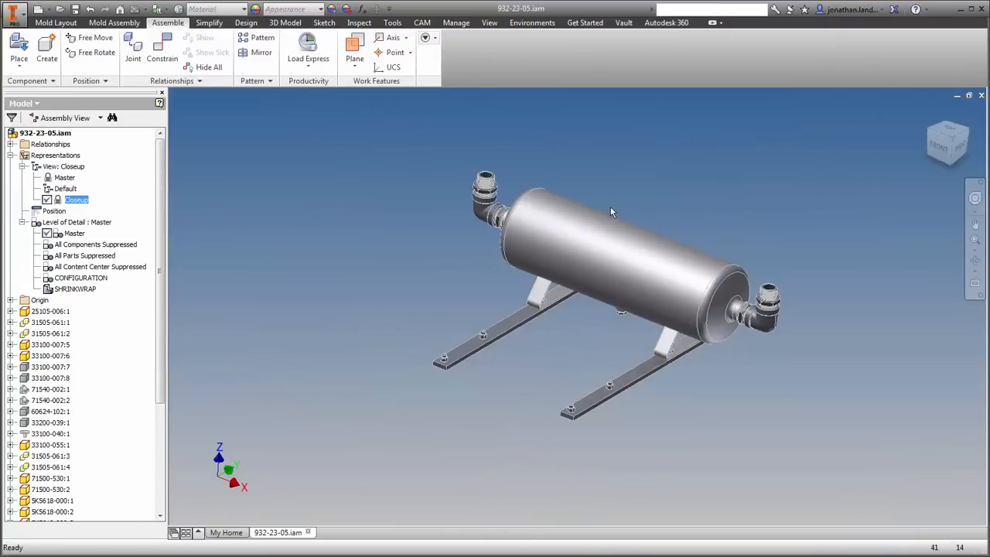
Cancel the full round fillet on rail part 71500-530 and return to the 932-23-05 assembly.
drag(611, 212, 515, 262)
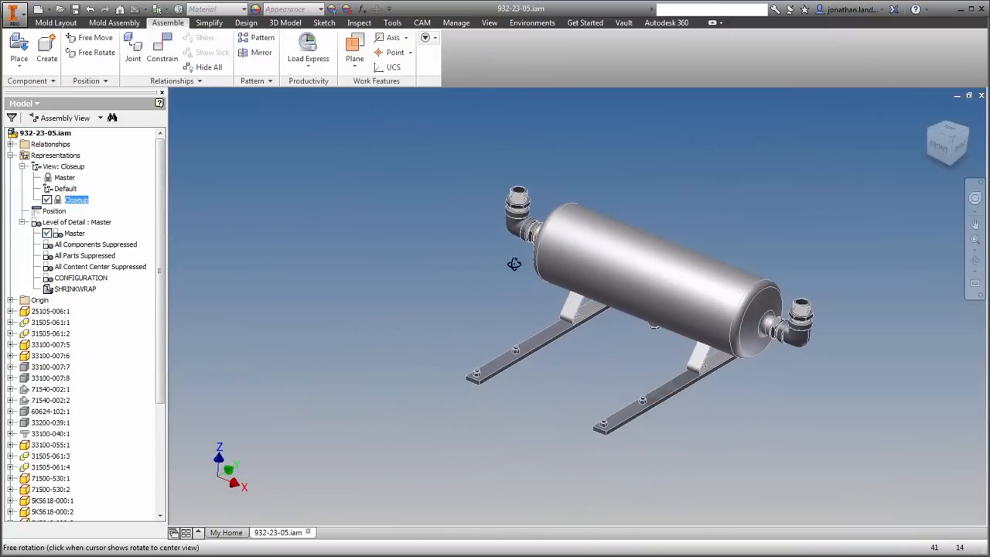
drag(514, 262, 389, 282)
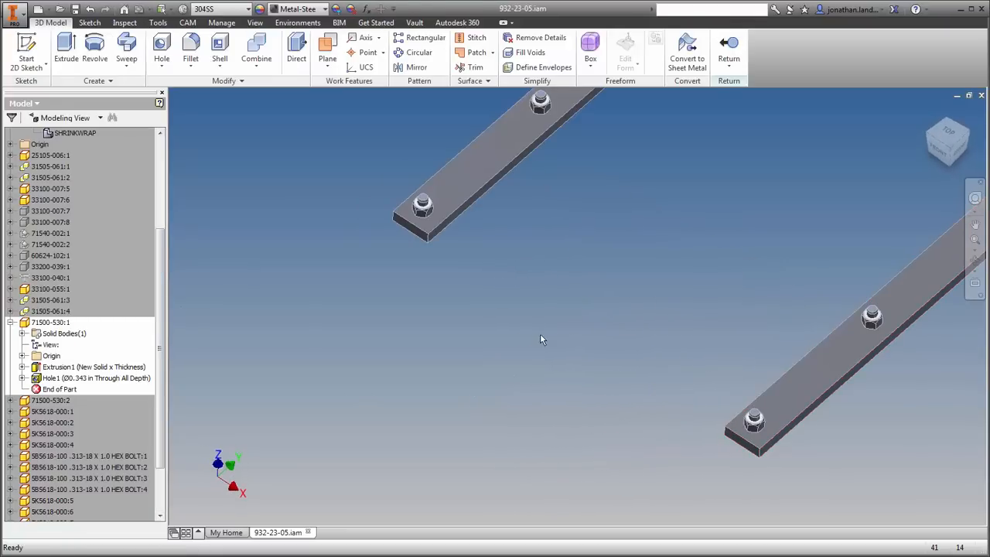
click(190, 47)
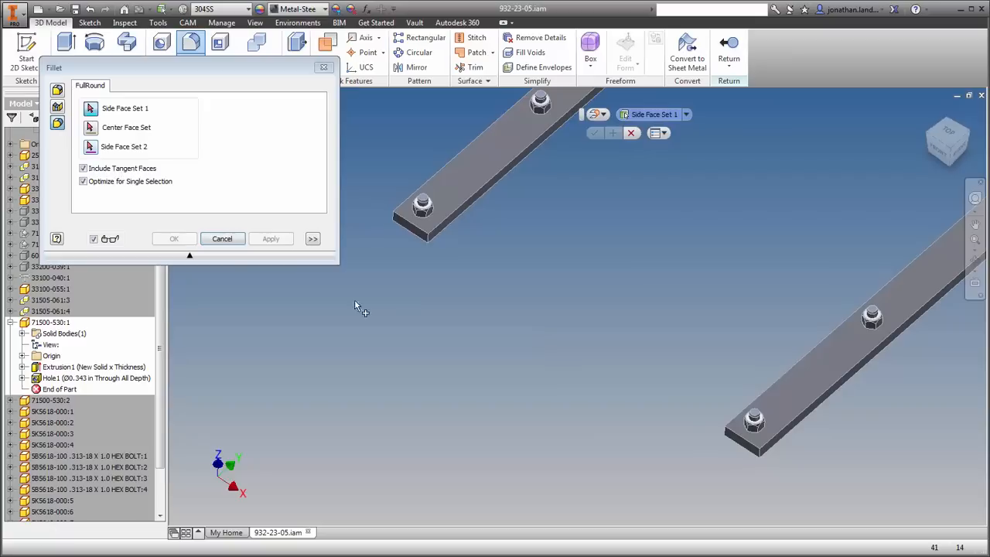
click(753, 437)
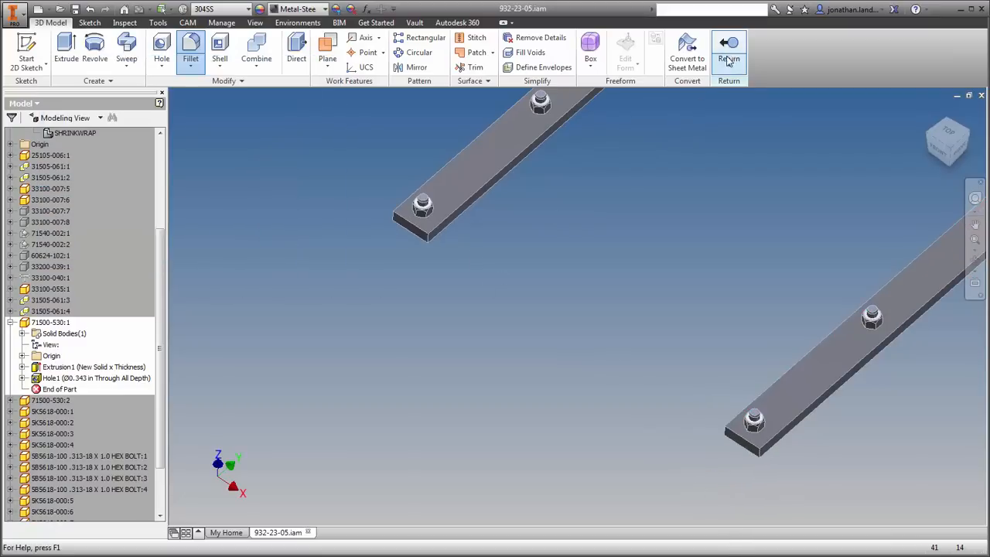
click(729, 50)
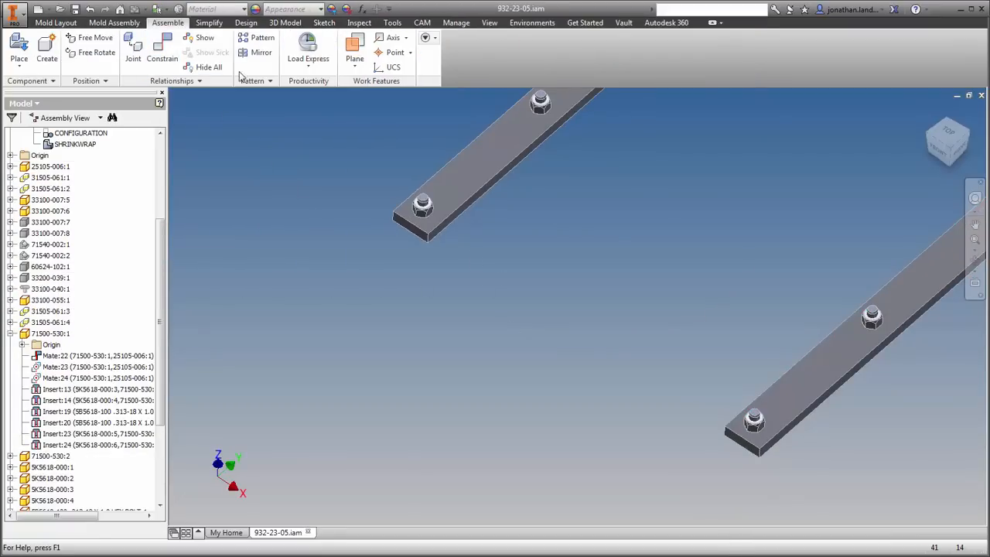
Save the lower bracket as '71500-530 copy', full-round fillet its bar end, and return.
click(308, 58)
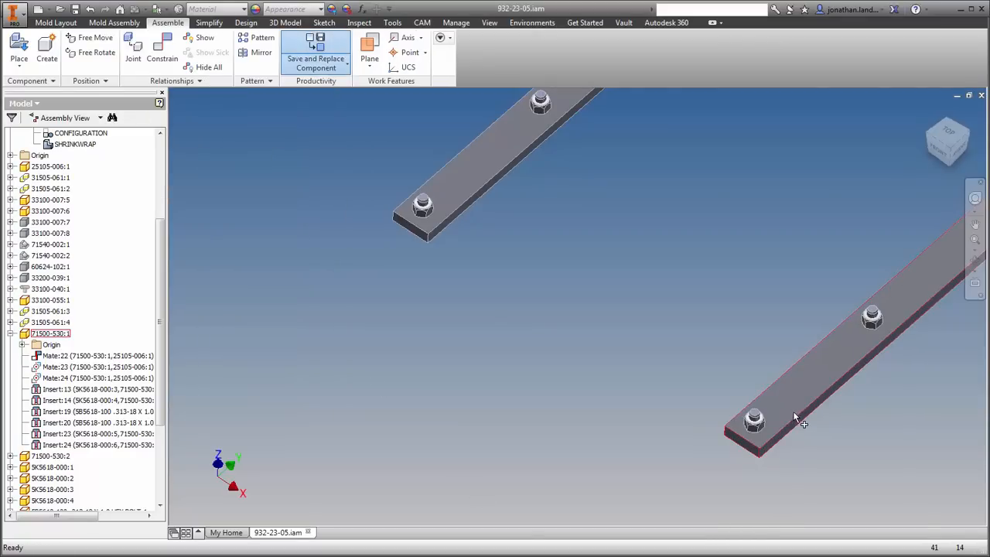
click(45, 51)
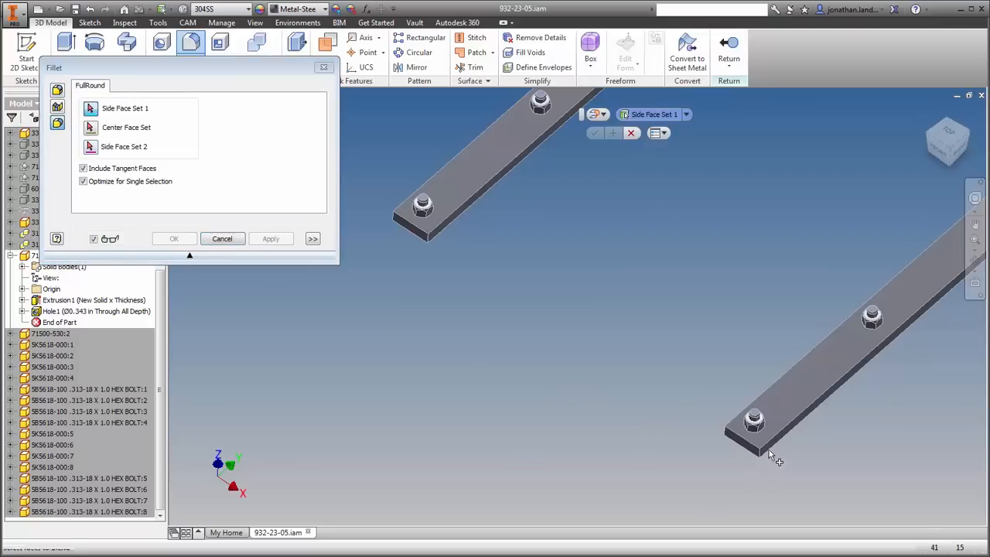
click(753, 429)
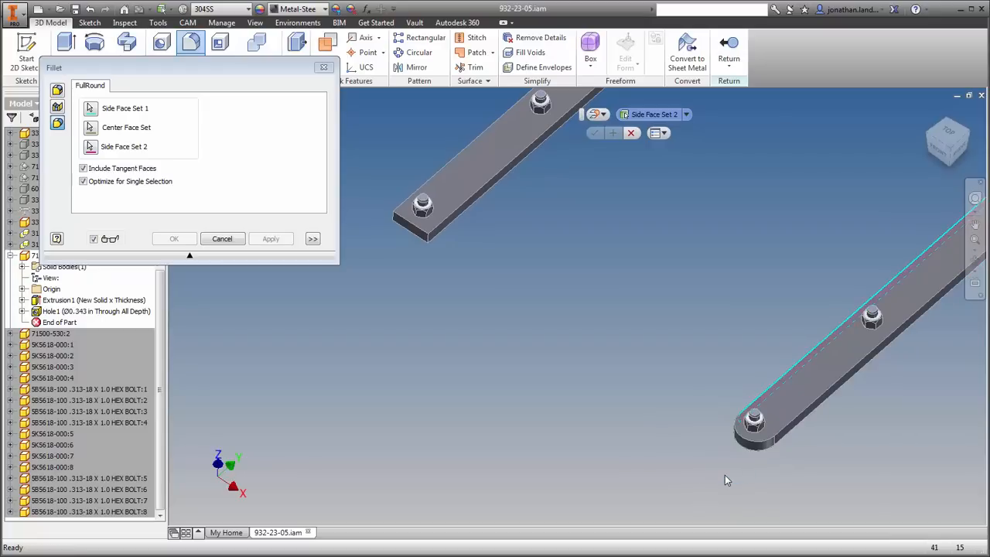
click(174, 238)
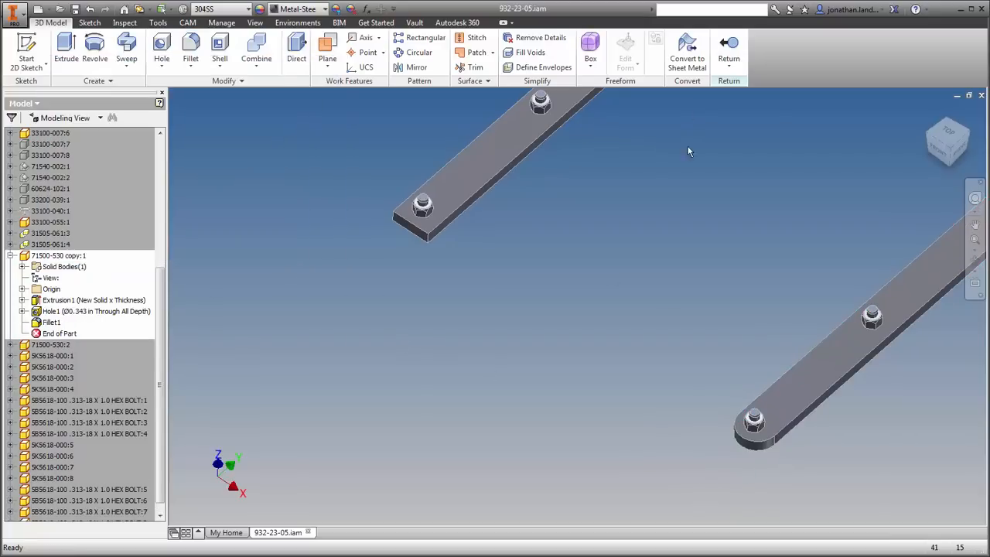
click(168, 21)
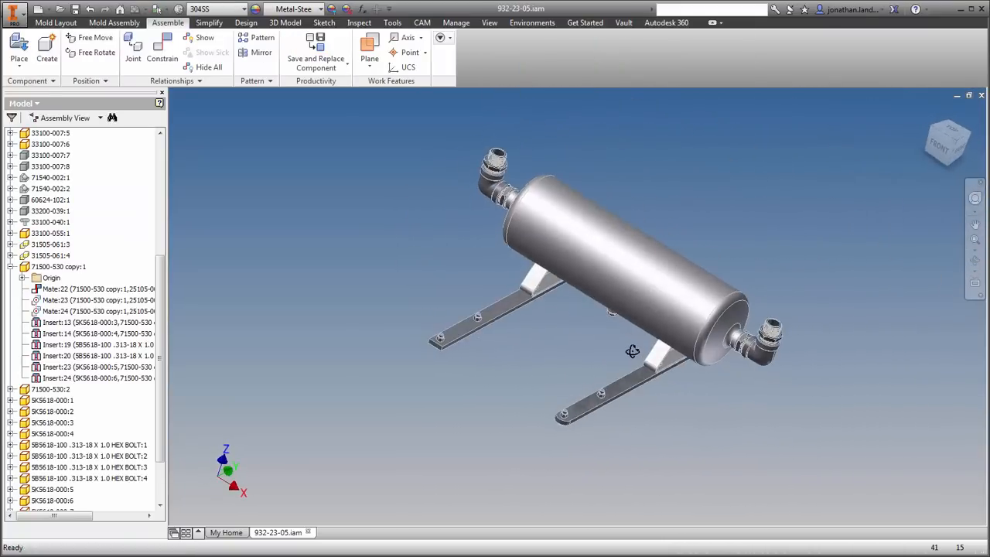
Switch to gearbox 204-122-02 and bring up the right sprocket's mate constraint options.
click(460, 532)
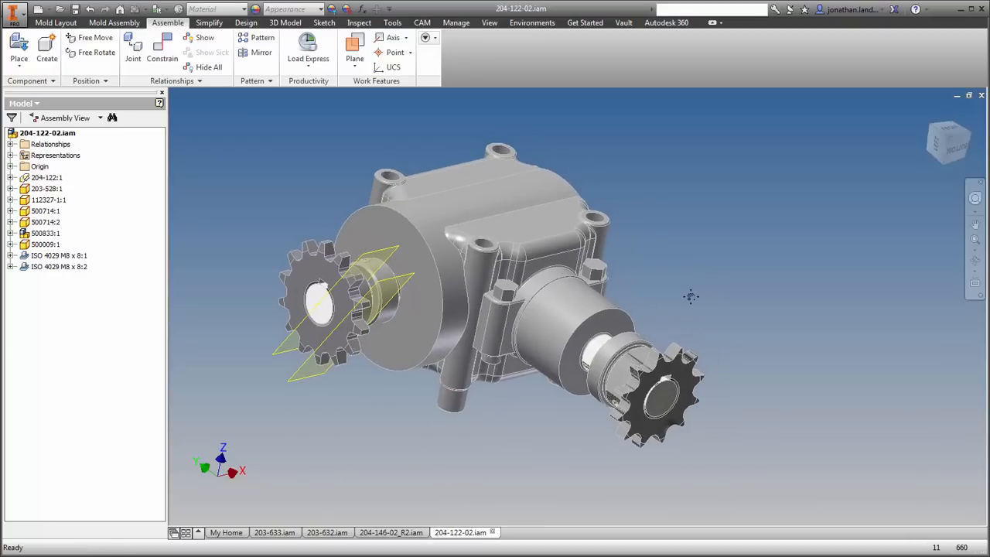
mouse_move(614, 290)
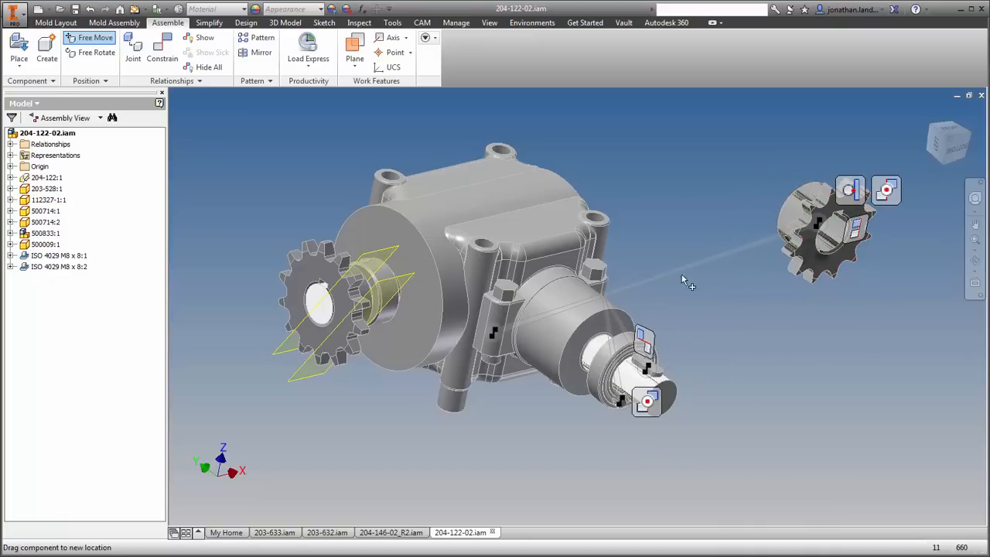
mouse_move(653, 347)
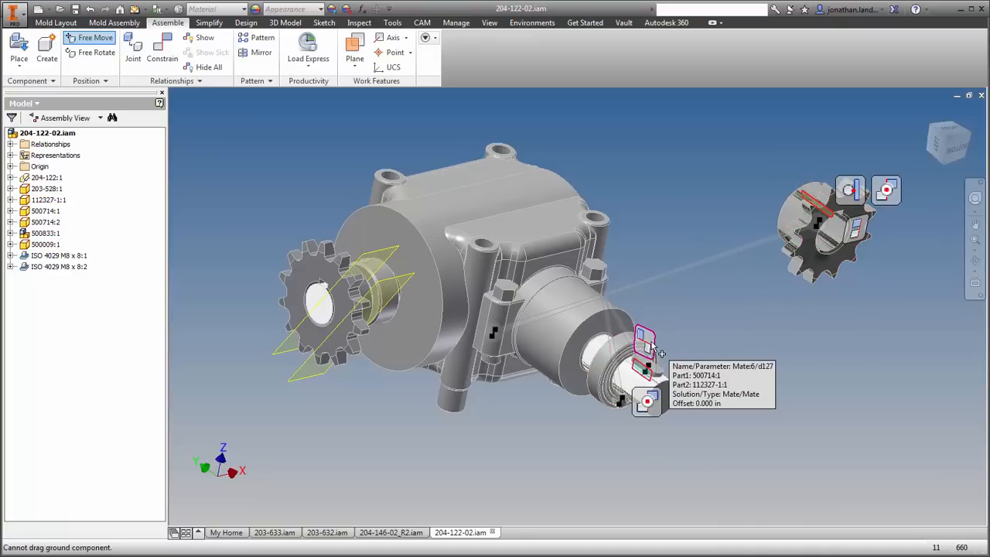
mouse_move(766, 350)
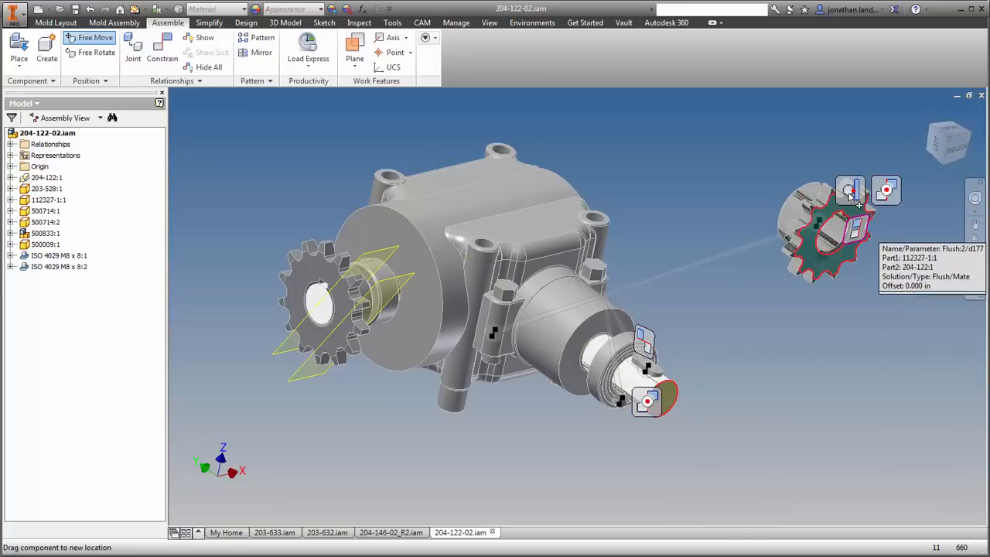
right_click(645, 356)
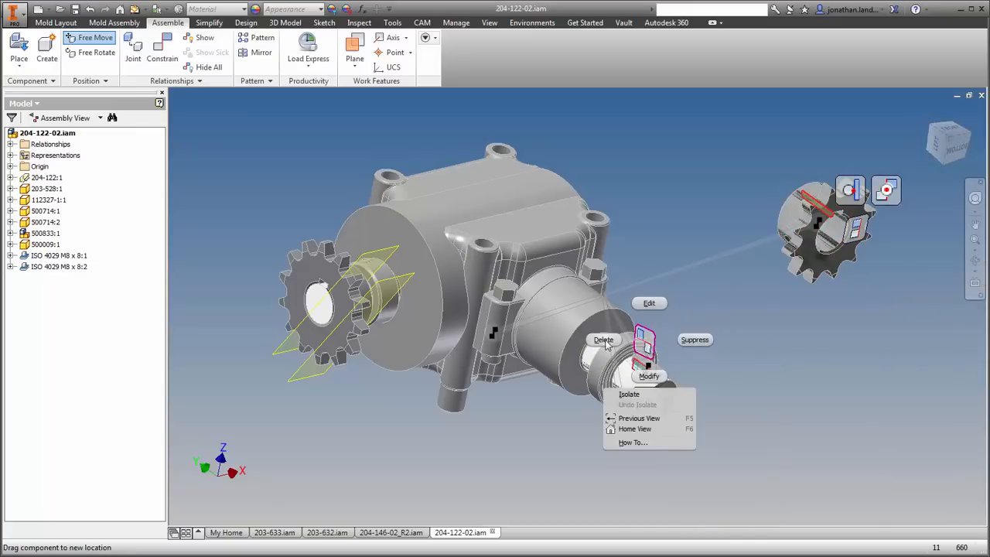
mouse_move(813, 376)
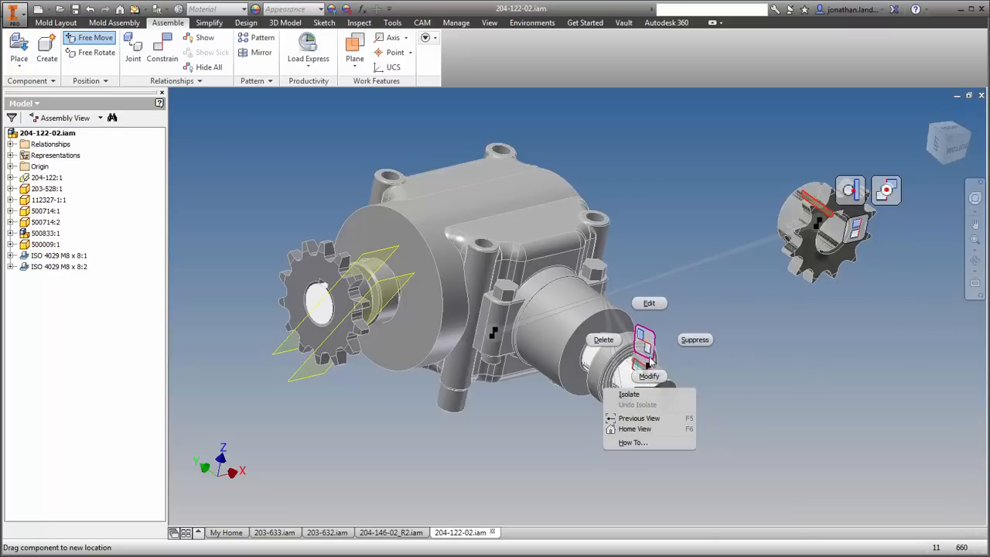
mouse_move(824, 368)
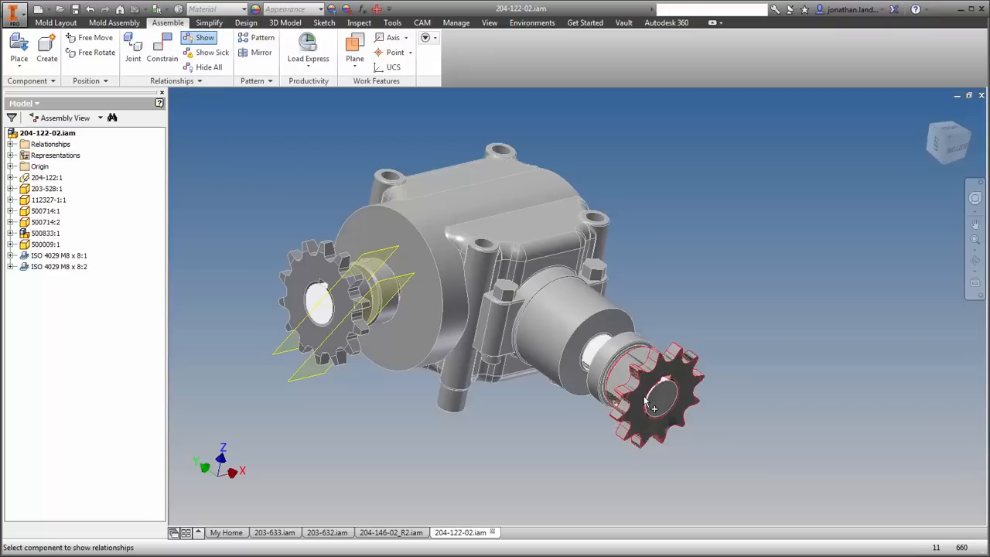
Show the right sprocket's constraints and open the left sprocket's insert constraint options.
click(654, 406)
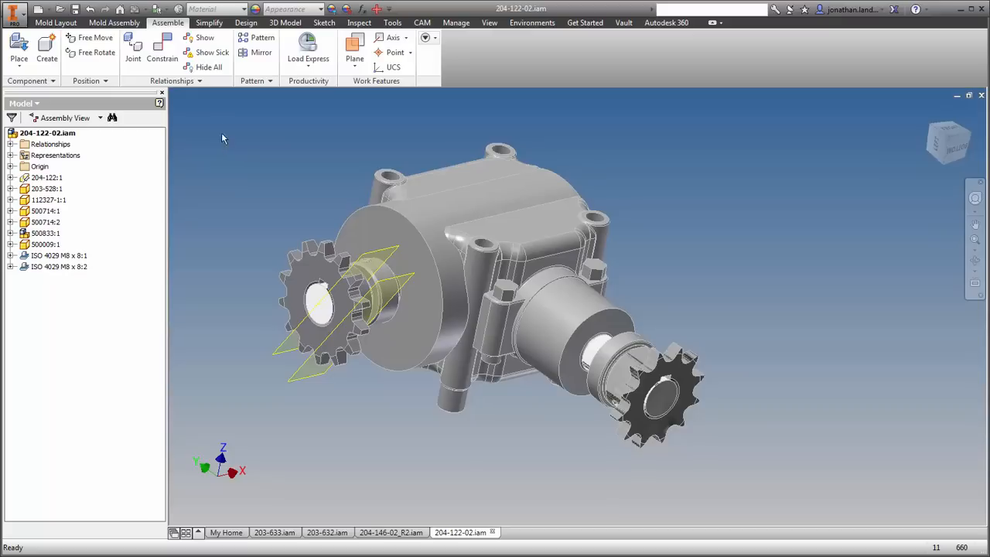
click(212, 52)
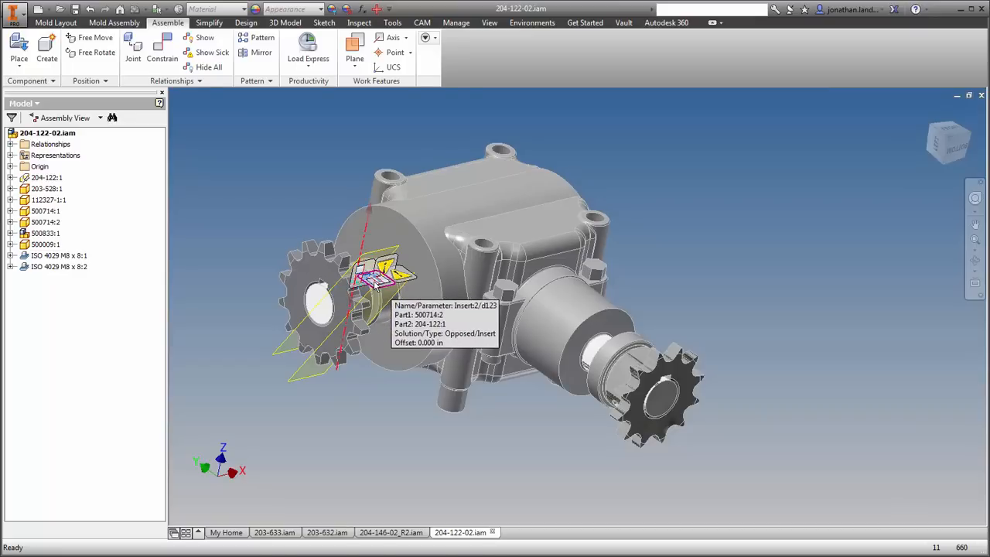
right_click(379, 274)
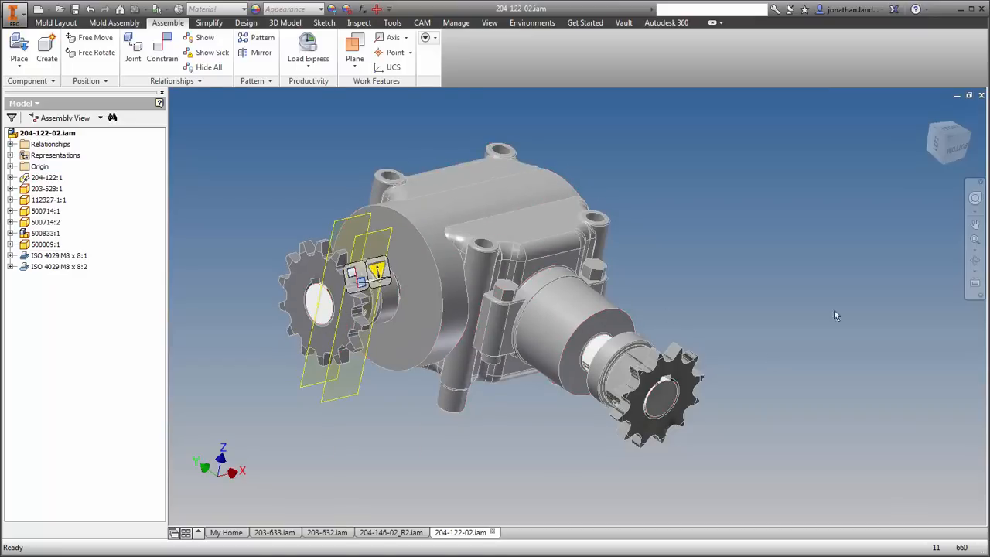
right_click(375, 274)
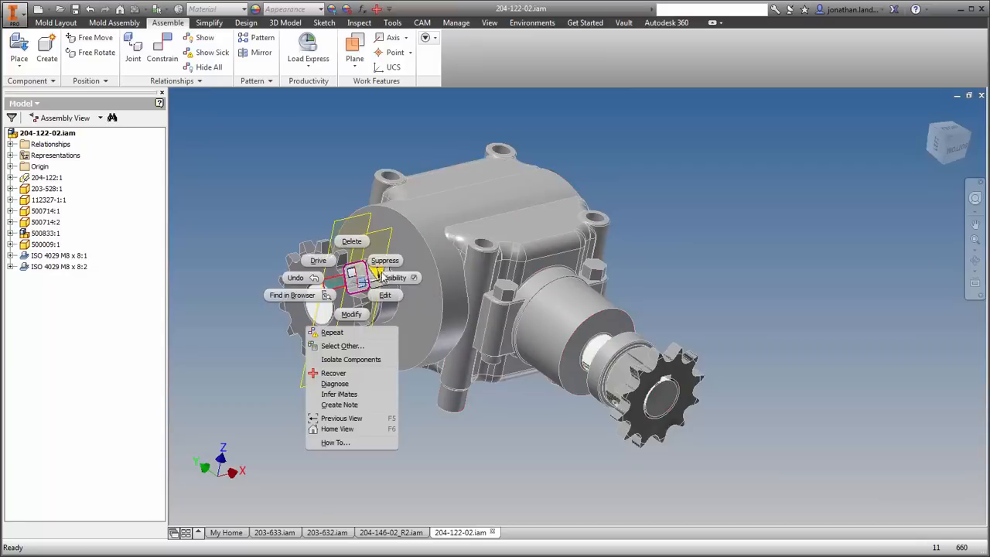
click(740, 272)
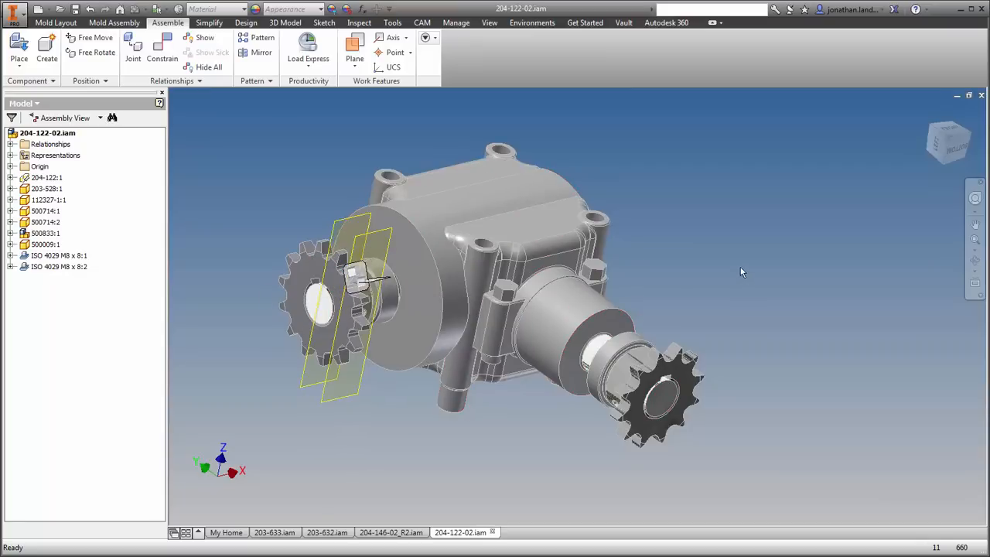